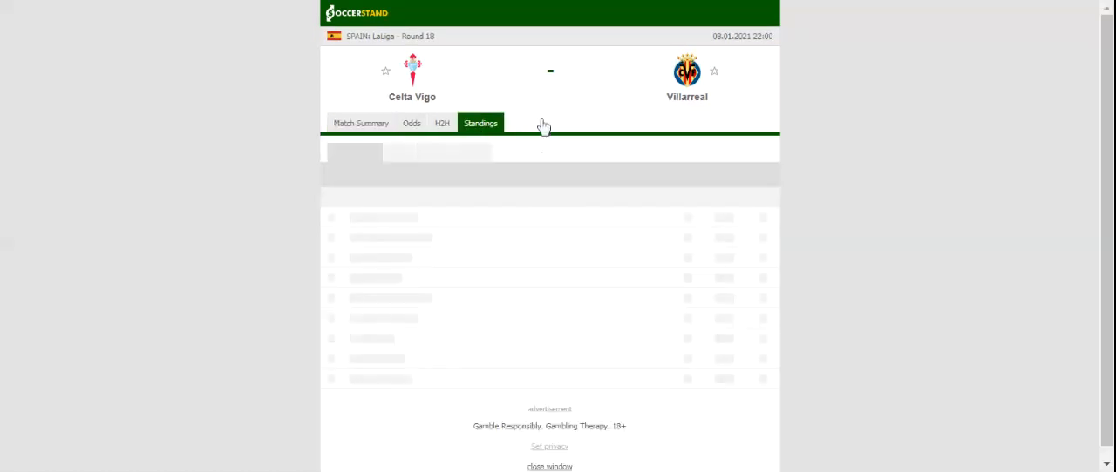
Show the LaLiga overall standings table with Celta Vigo and Villarreal highlighted.
click(480, 122)
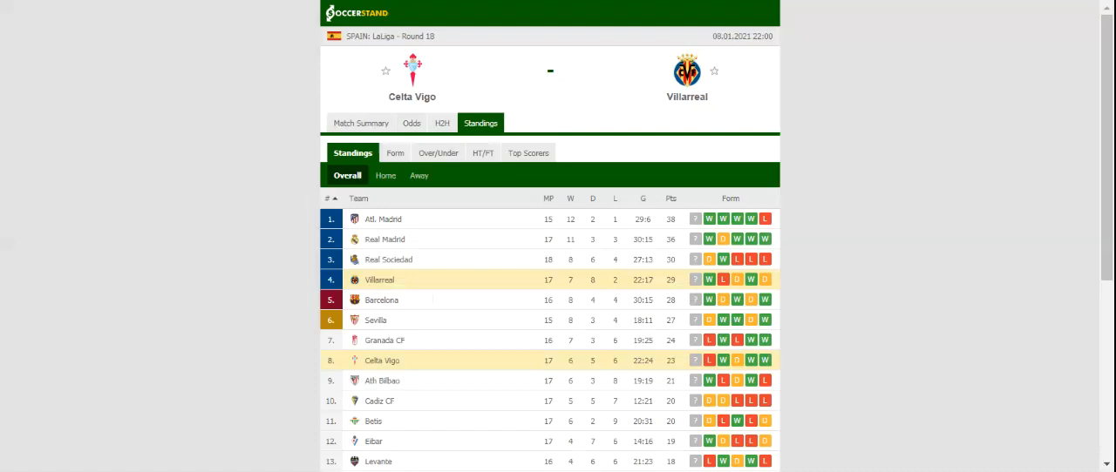
mouse_move(492, 121)
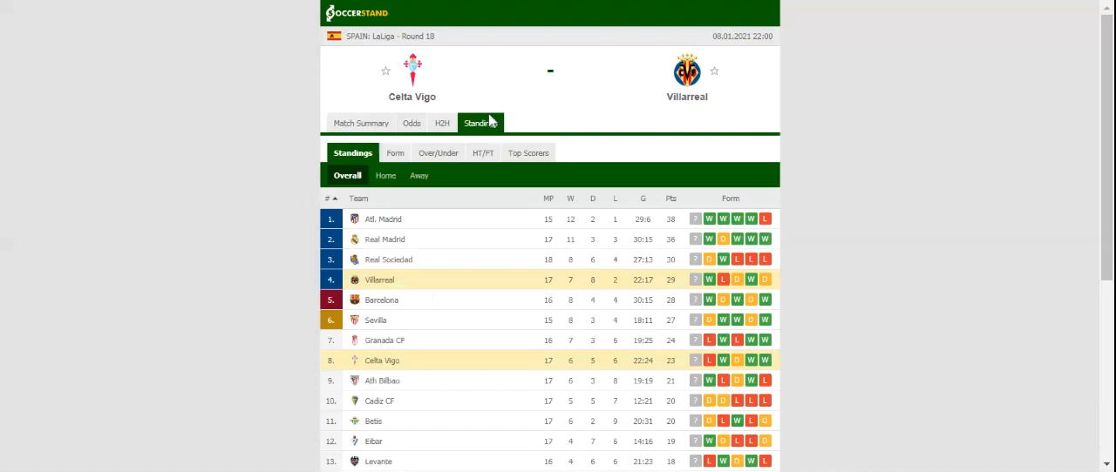
Review Celta Vigo vs Villarreal head-to-head results, then display full-time 1X2 odds from seven bookmakers.
click(442, 123)
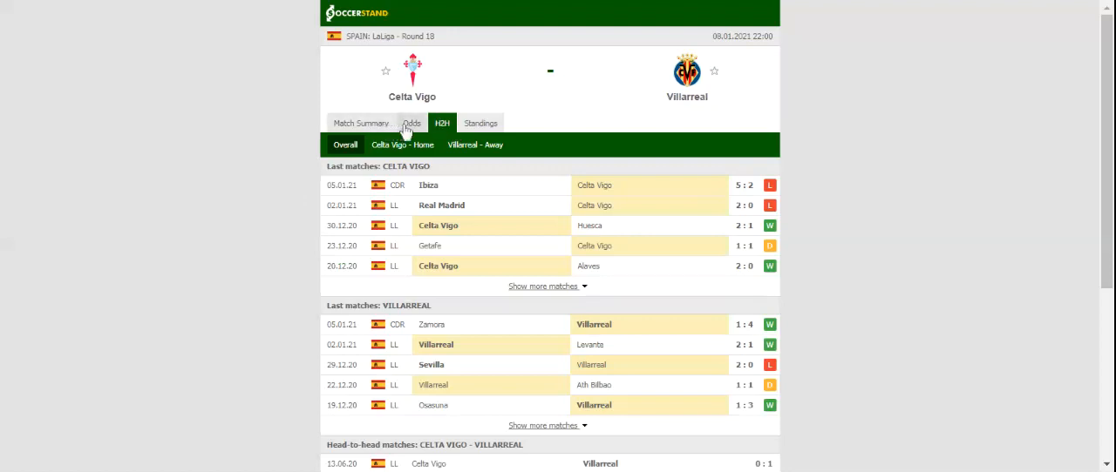
click(410, 123)
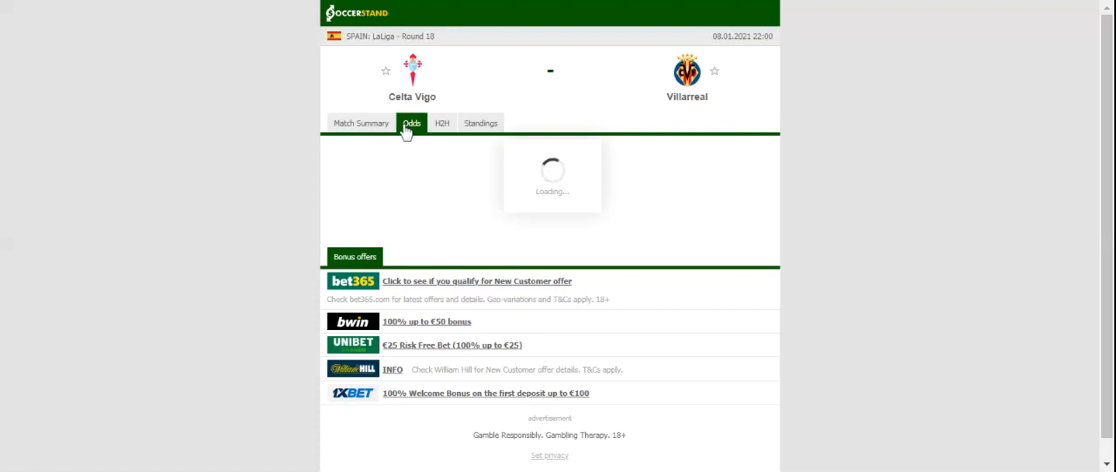
click(412, 123)
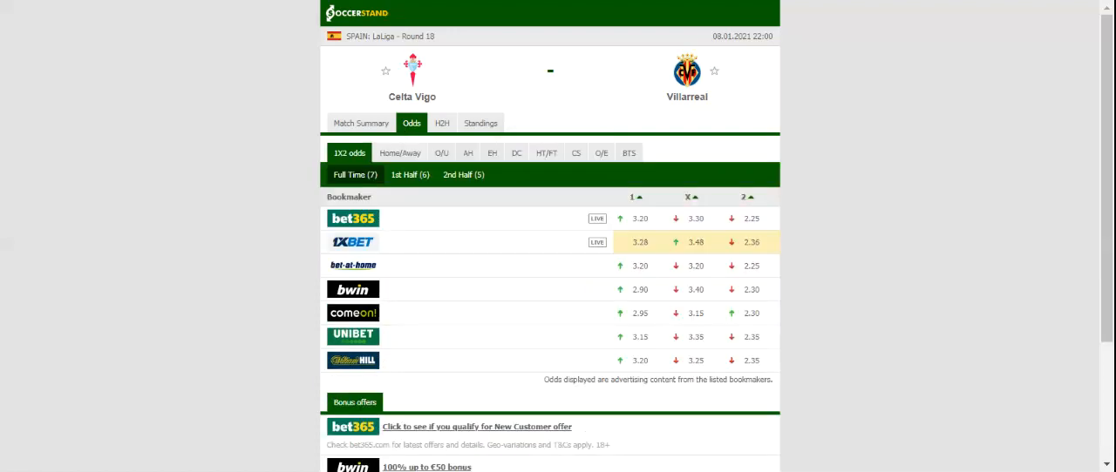